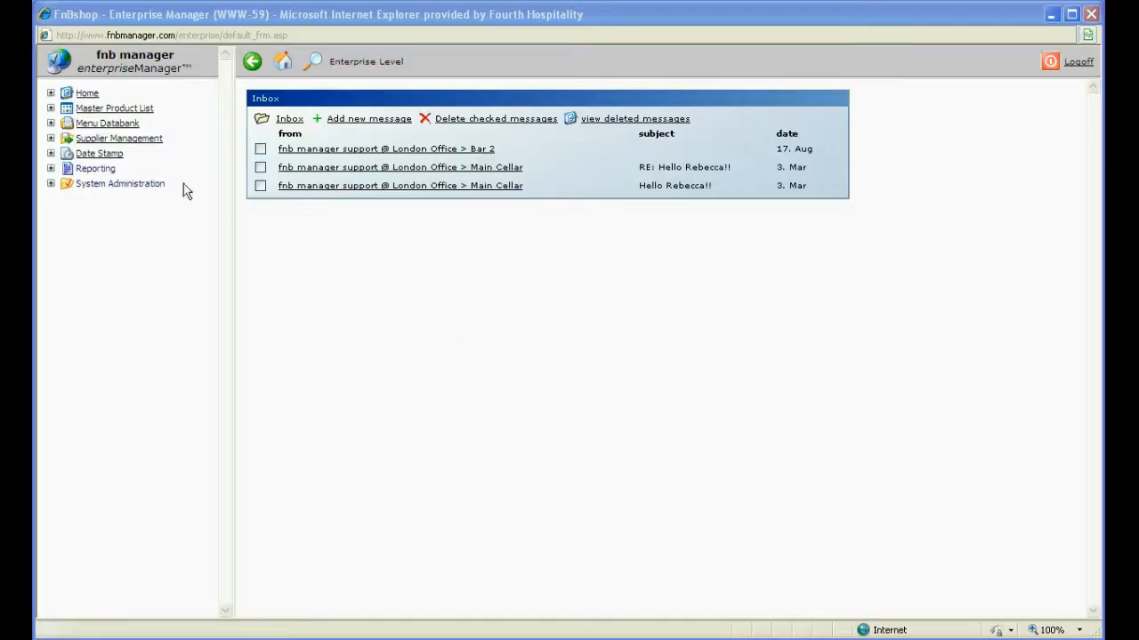
- Expand Master Product List and go to Quick Archive Products
{"action": "left_click", "coordinate": [51, 108]}
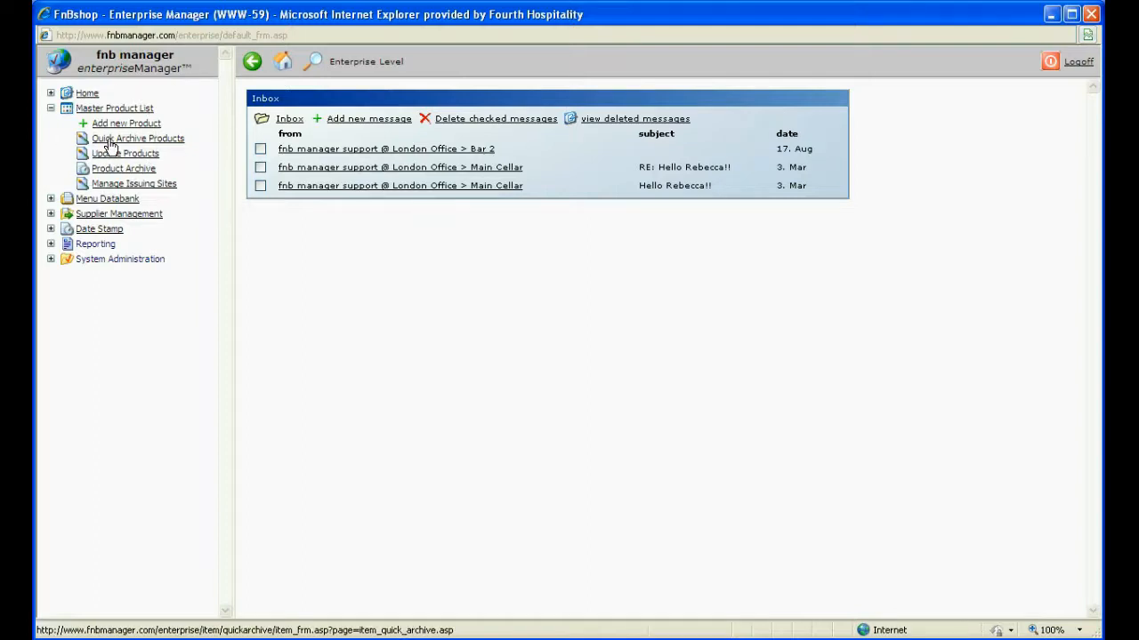
{"action": "left_click", "coordinate": [137, 138]}
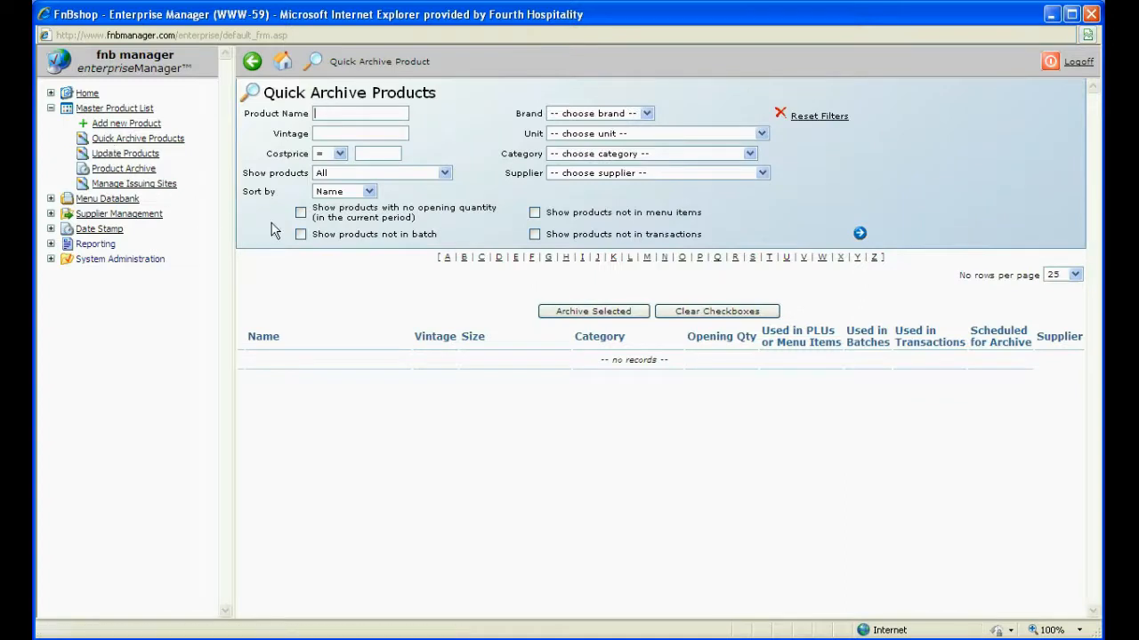
- Search with all four unused-product filters on and tick AUT - Gruener Veltliner
{"action": "left_click", "coordinate": [301, 212]}
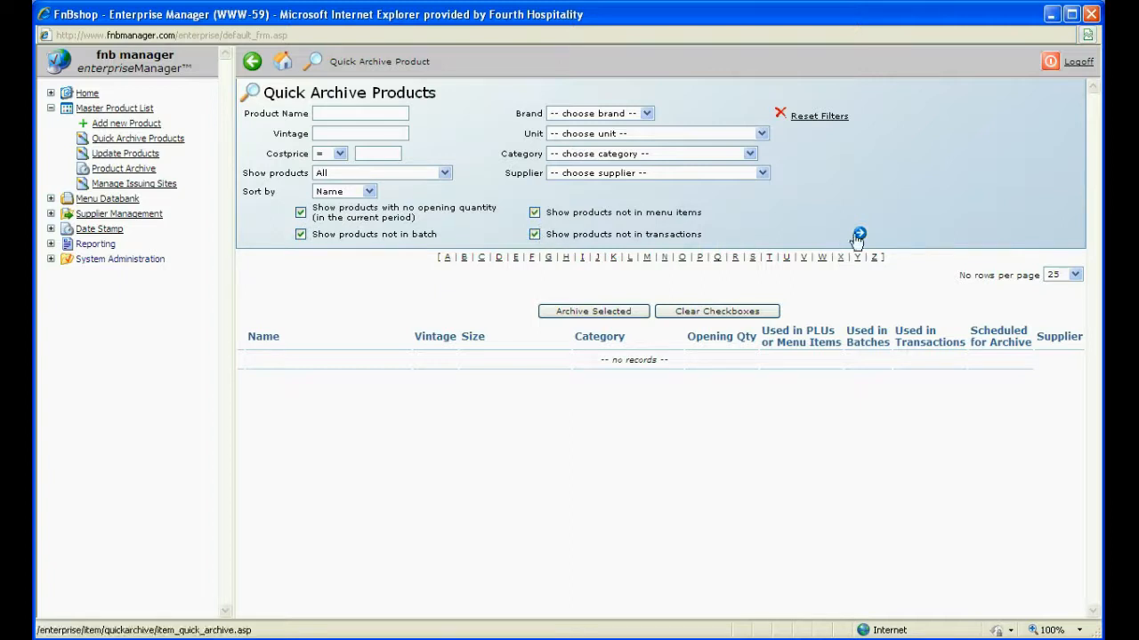
{"action": "left_click", "coordinate": [856, 233]}
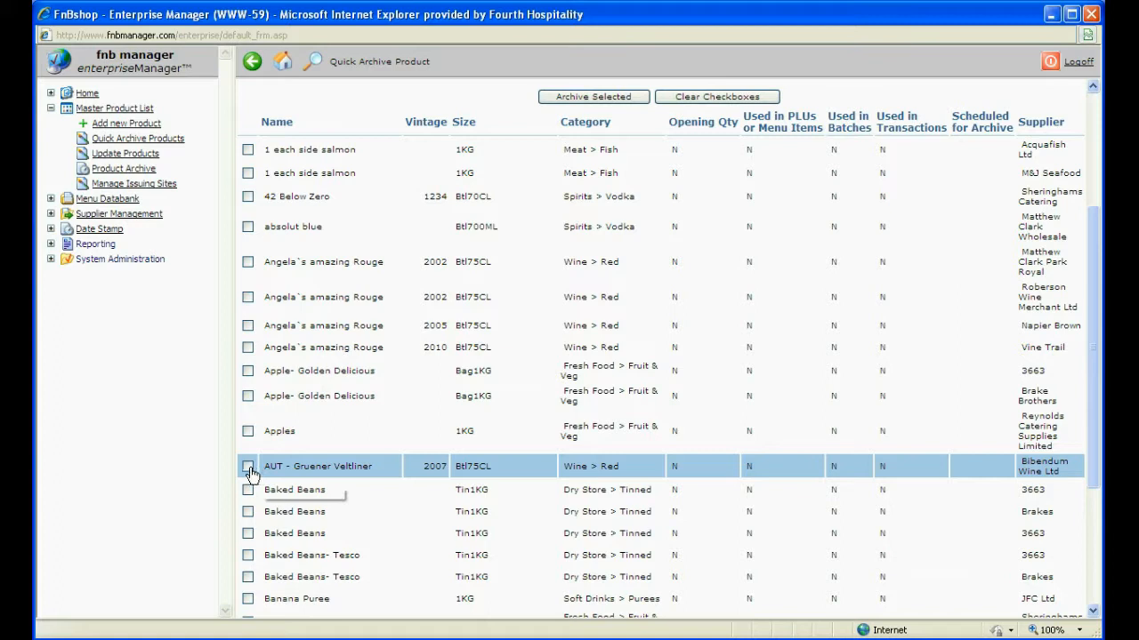
{"action": "left_click", "coordinate": [247, 466]}
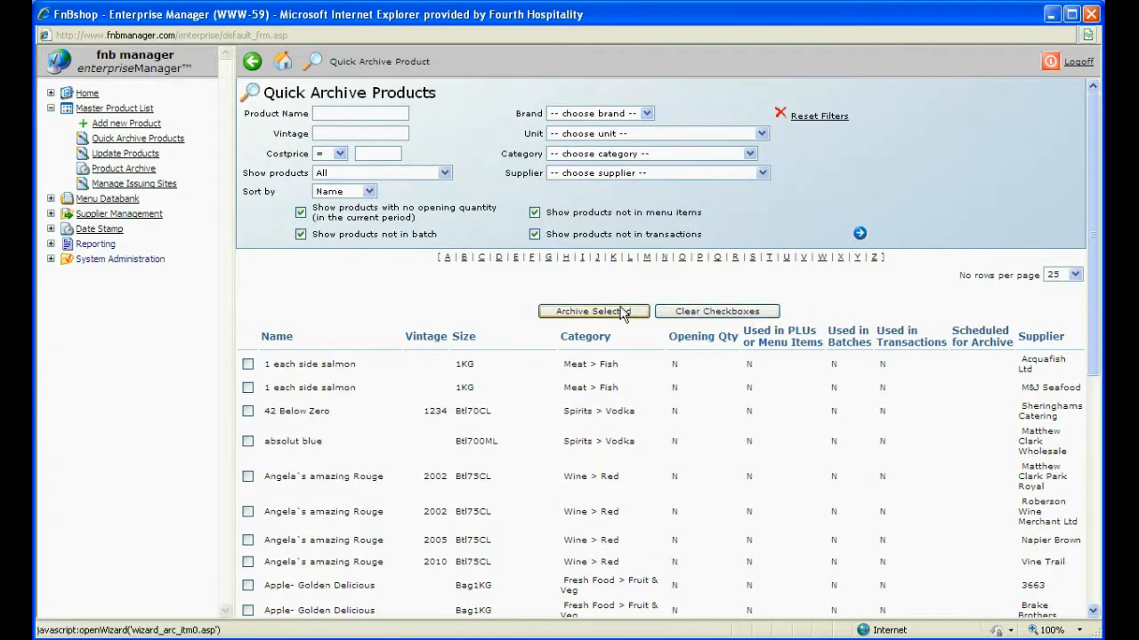
- Archive the selected products and advance the wizard to its Step 2 results
{"action": "left_click", "coordinate": [593, 310]}
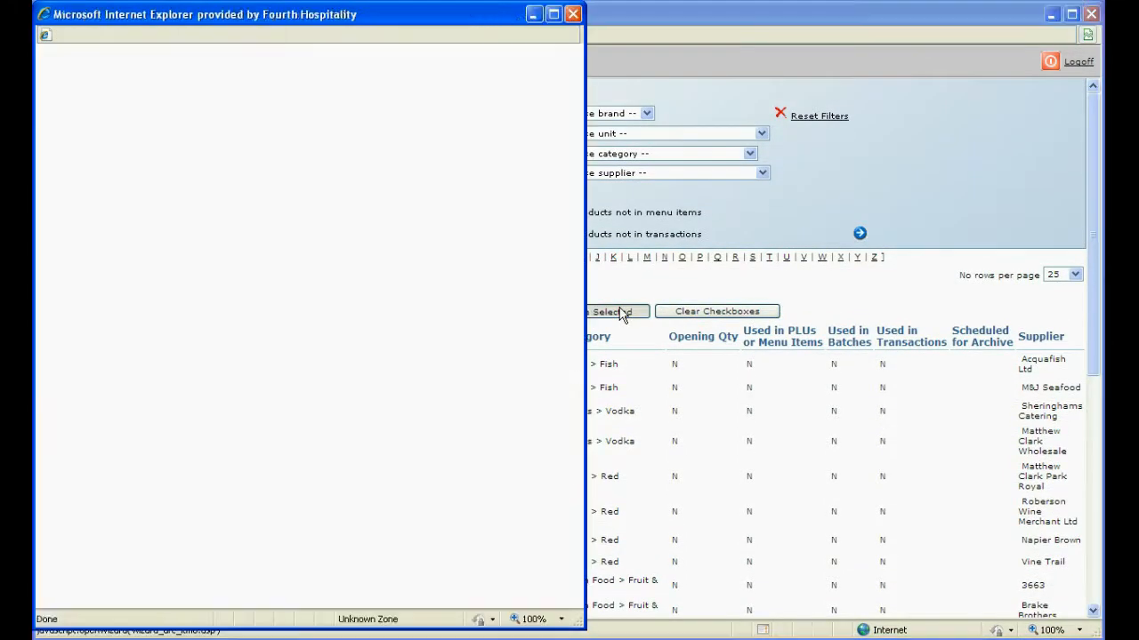
{"action": "left_click", "coordinate": [617, 312]}
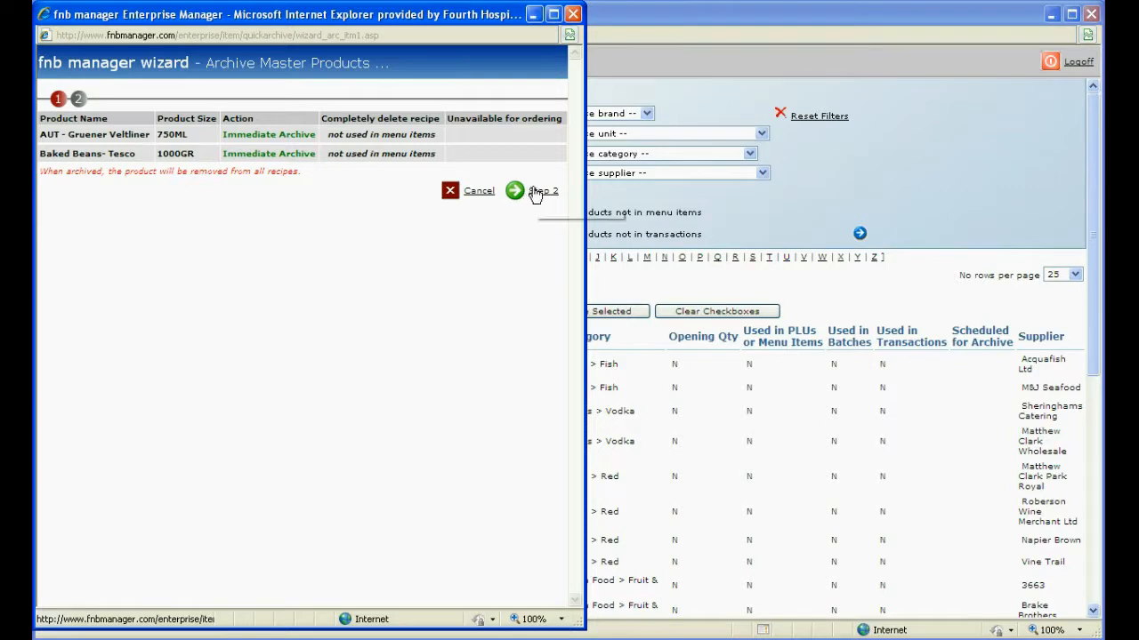
{"action": "left_click", "coordinate": [543, 190]}
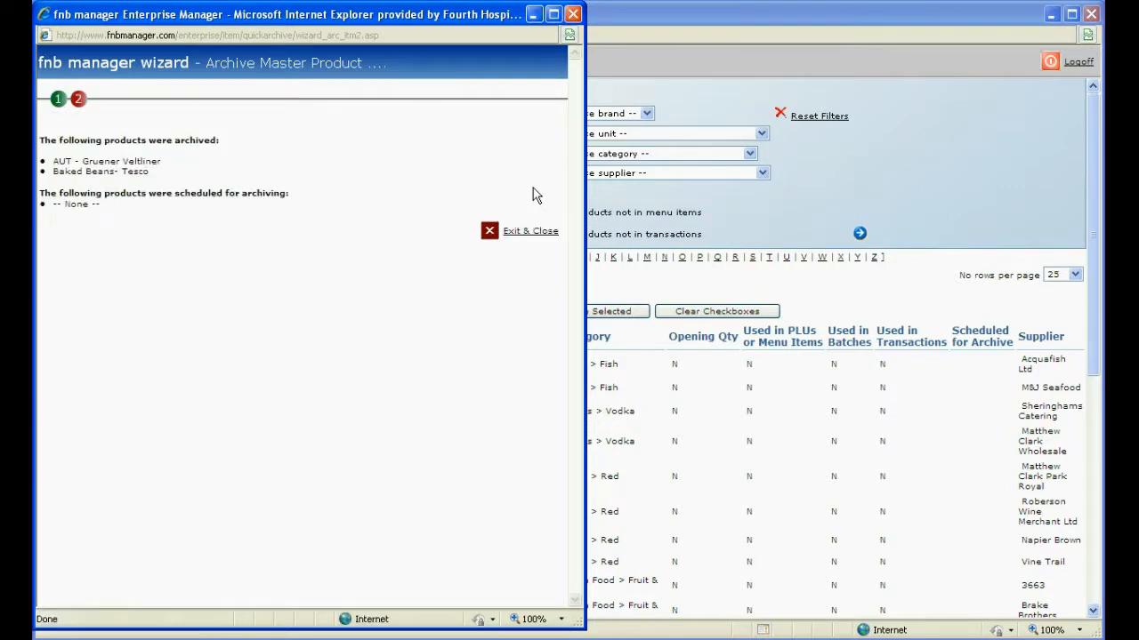
- Exit the archive wizard and confirm archiving the marked products now
{"action": "left_click", "coordinate": [530, 231]}
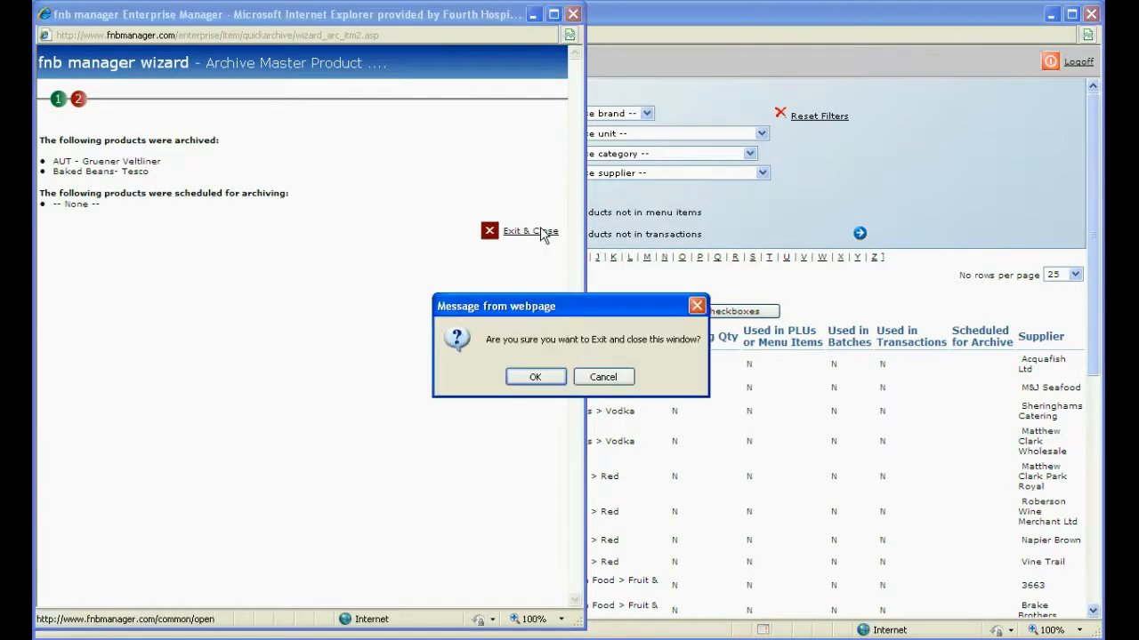
{"action": "left_click", "coordinate": [534, 376]}
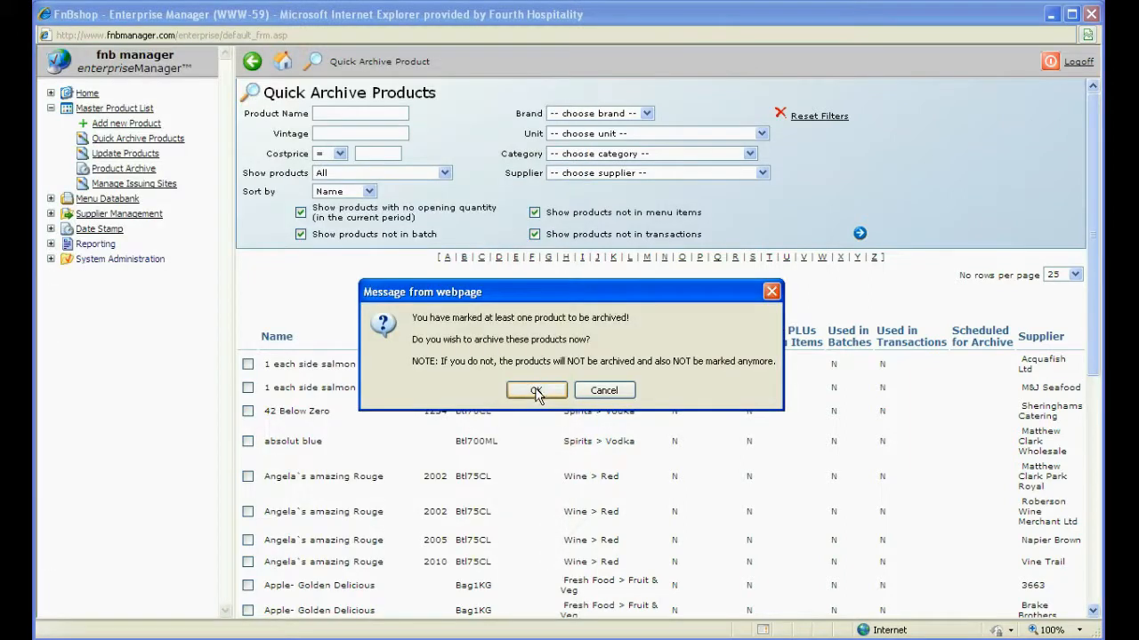
{"action": "left_click", "coordinate": [537, 390]}
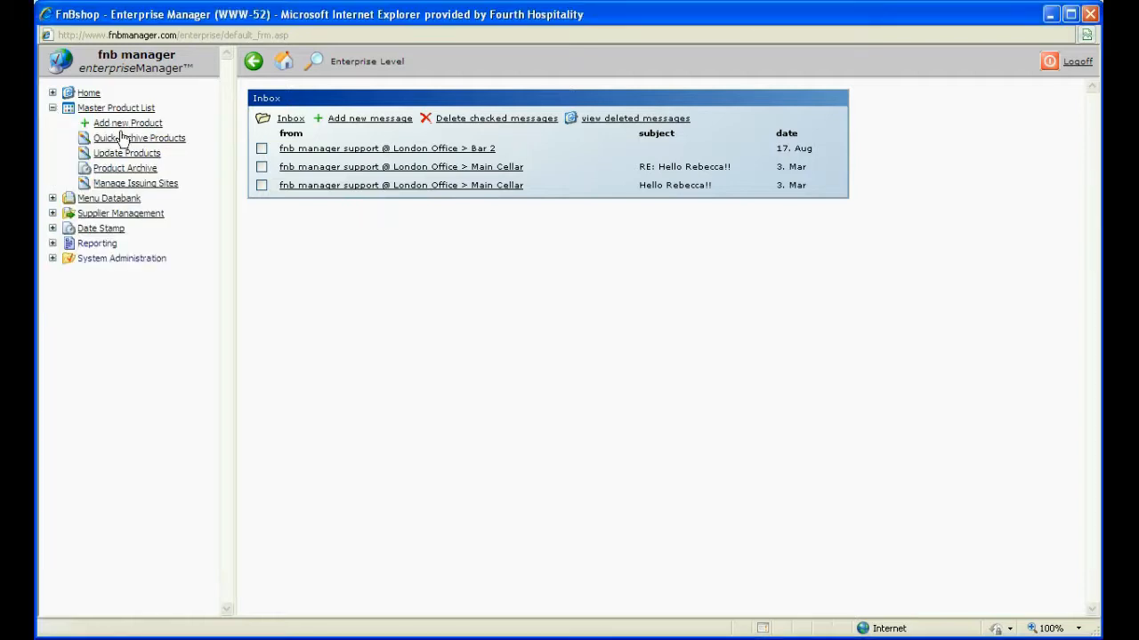
- Reopen Quick Archive Products, search the Beers > Lager category, and tick Samual Smith Organic Lager
{"action": "left_click", "coordinate": [139, 138]}
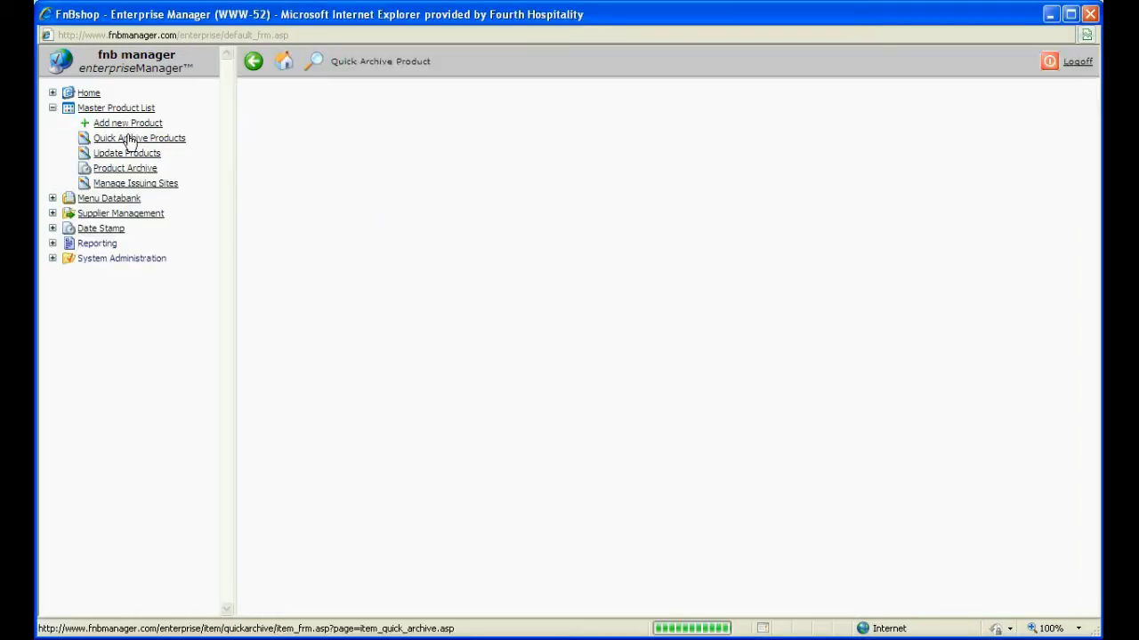
{"action": "left_click", "coordinate": [139, 138]}
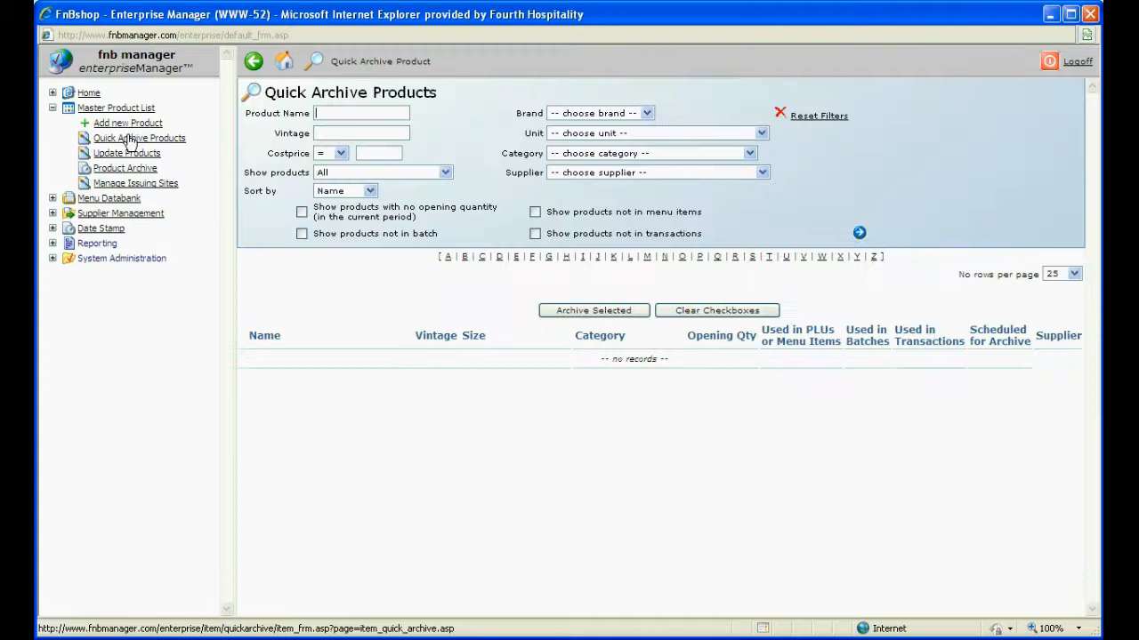
{"action": "left_click", "coordinate": [748, 153]}
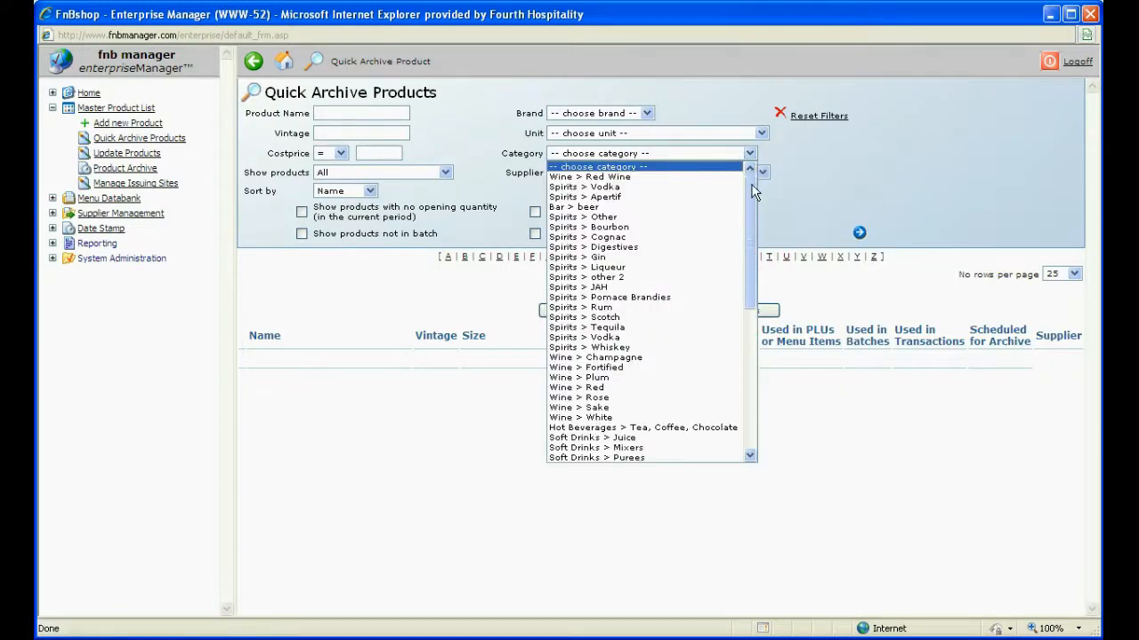
{"action": "scroll", "scroll_direction": "down", "scroll_amount": 3}
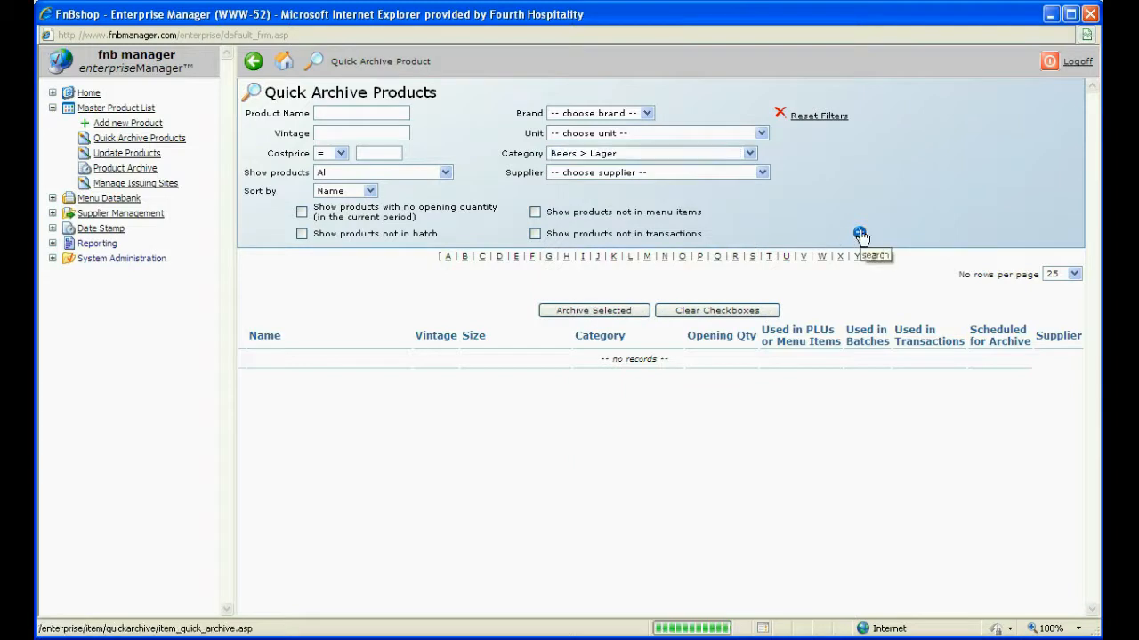
{"action": "left_click", "coordinate": [860, 232]}
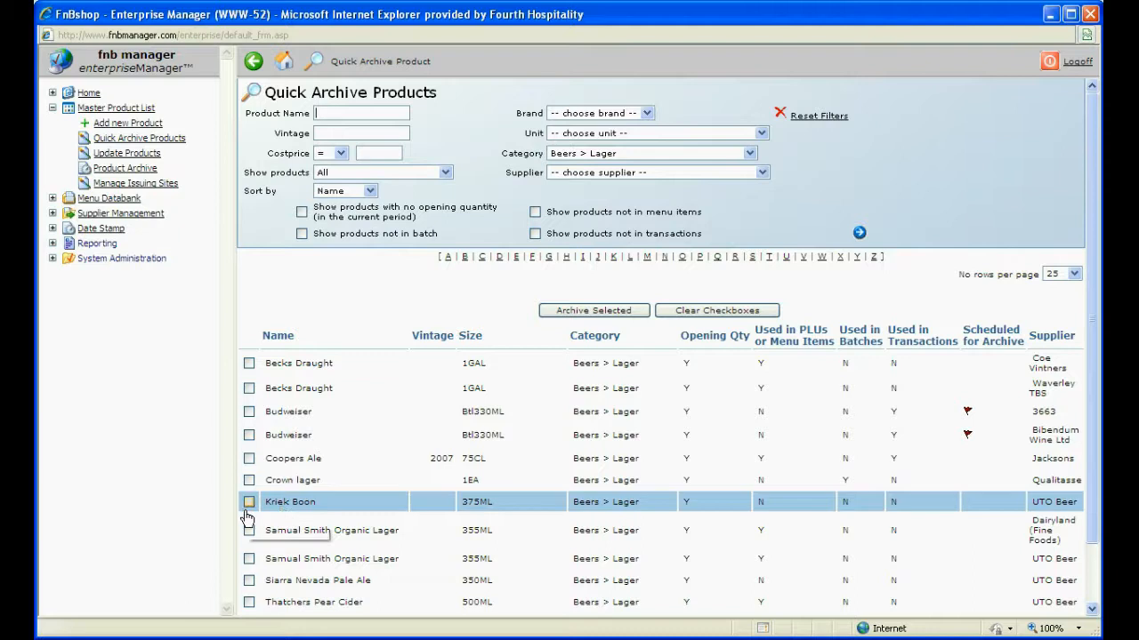
{"action": "left_click", "coordinate": [249, 530]}
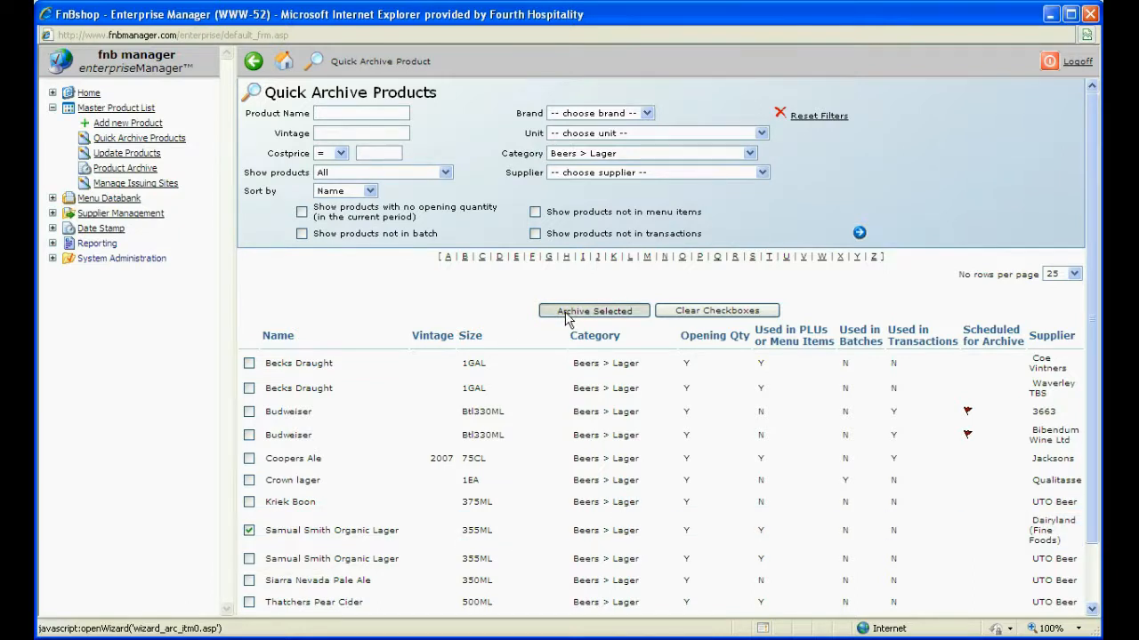
- Archive the lager as unavailable for ordering, keeping its recipe, through Step 2
{"action": "left_click", "coordinate": [593, 311]}
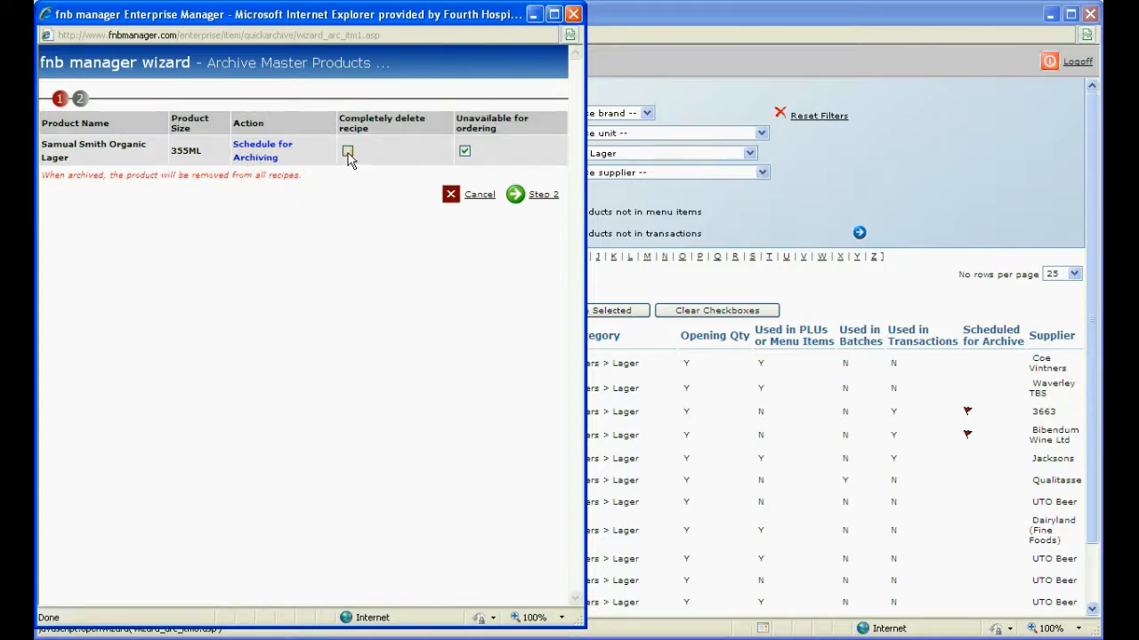
{"action": "left_click", "coordinate": [347, 150]}
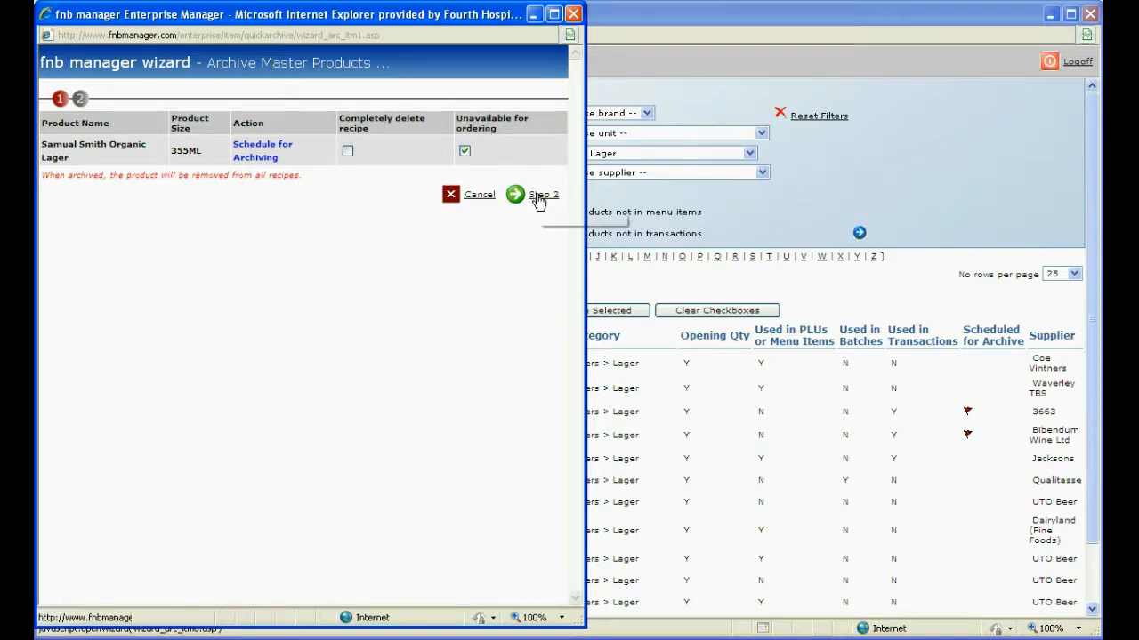
{"action": "left_click", "coordinate": [543, 195]}
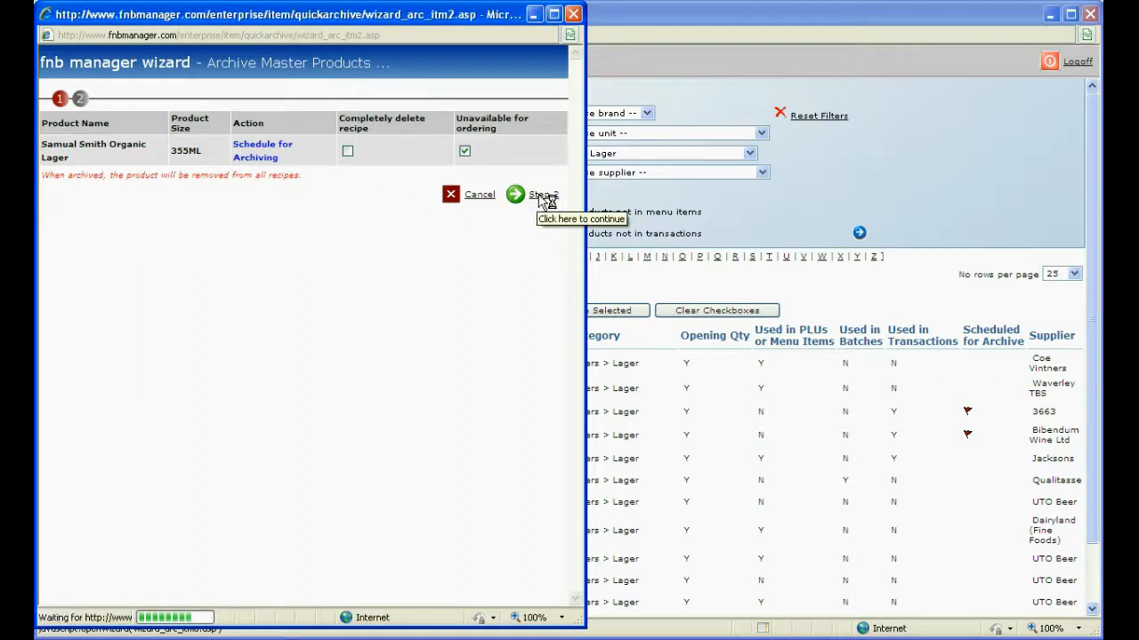
{"action": "left_click", "coordinate": [542, 195]}
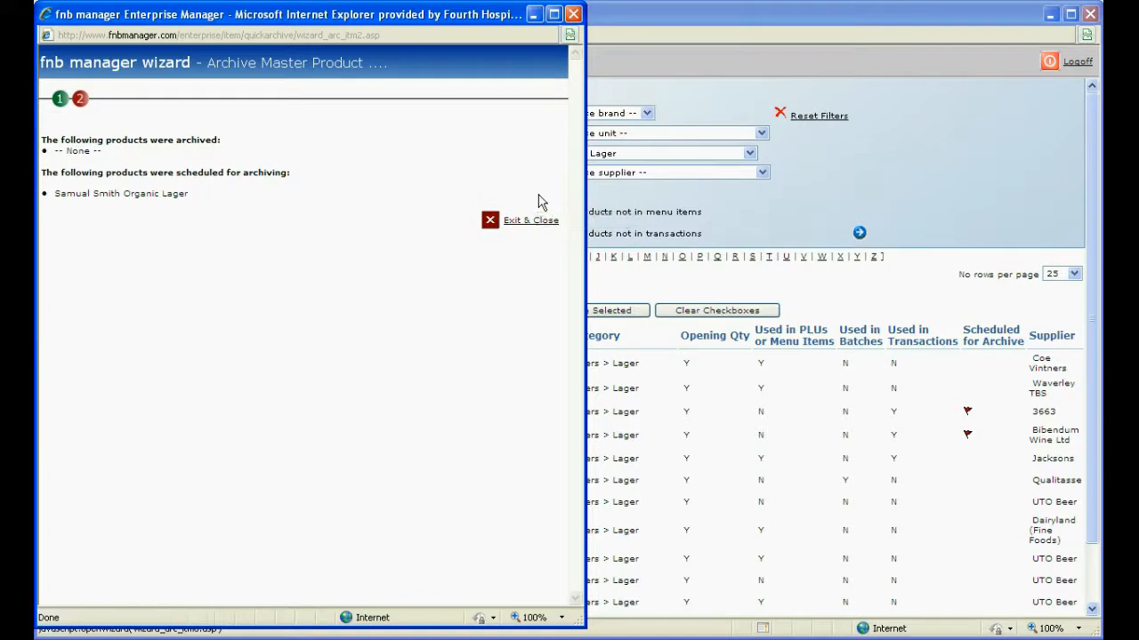
- Exit and close the archive wizard, confirming the close
{"action": "left_click", "coordinate": [530, 220]}
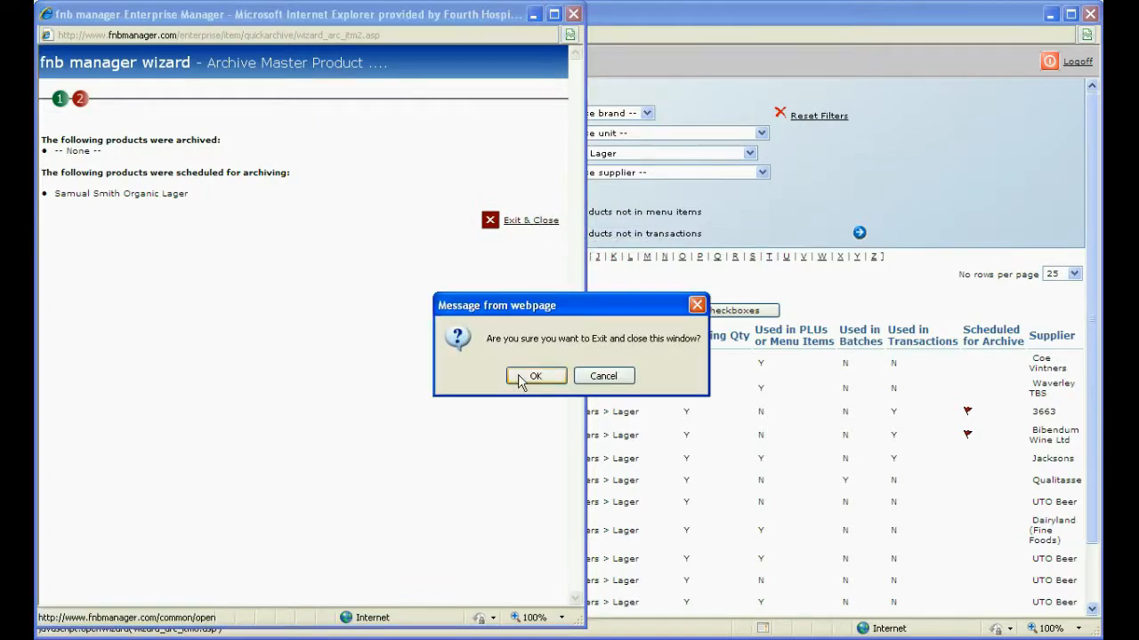
{"action": "left_click", "coordinate": [535, 375]}
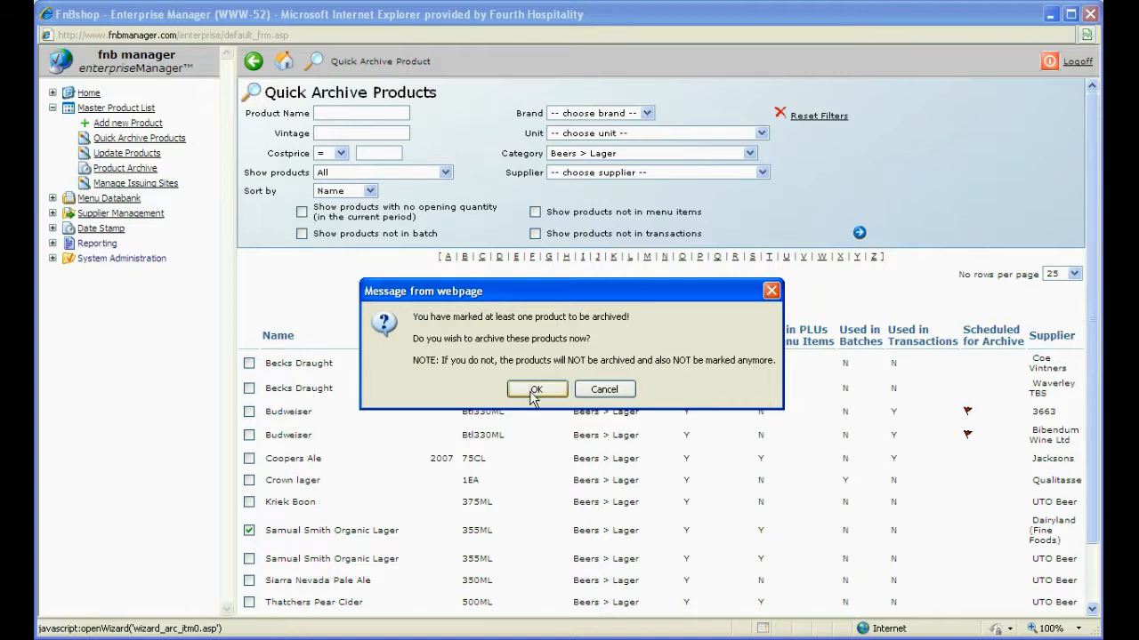
- Confirm the archive prompt so Samual Smith Organic Lager shows a red scheduled-for-archive flag
{"action": "left_click", "coordinate": [536, 389]}
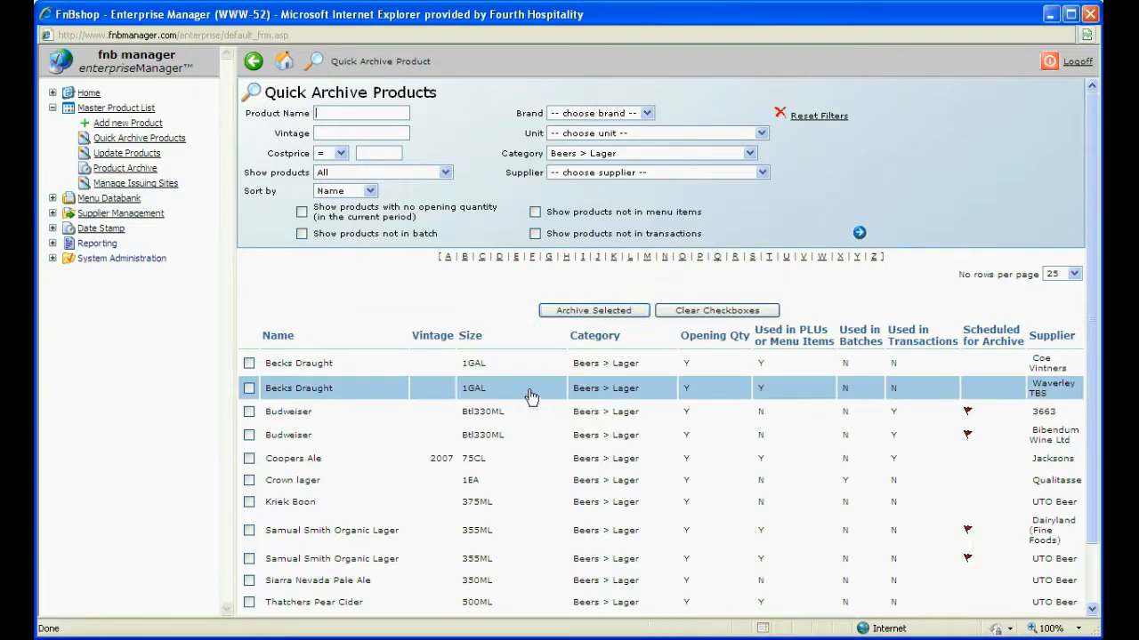
{"action": "mouse_move", "coordinate": [940, 530]}
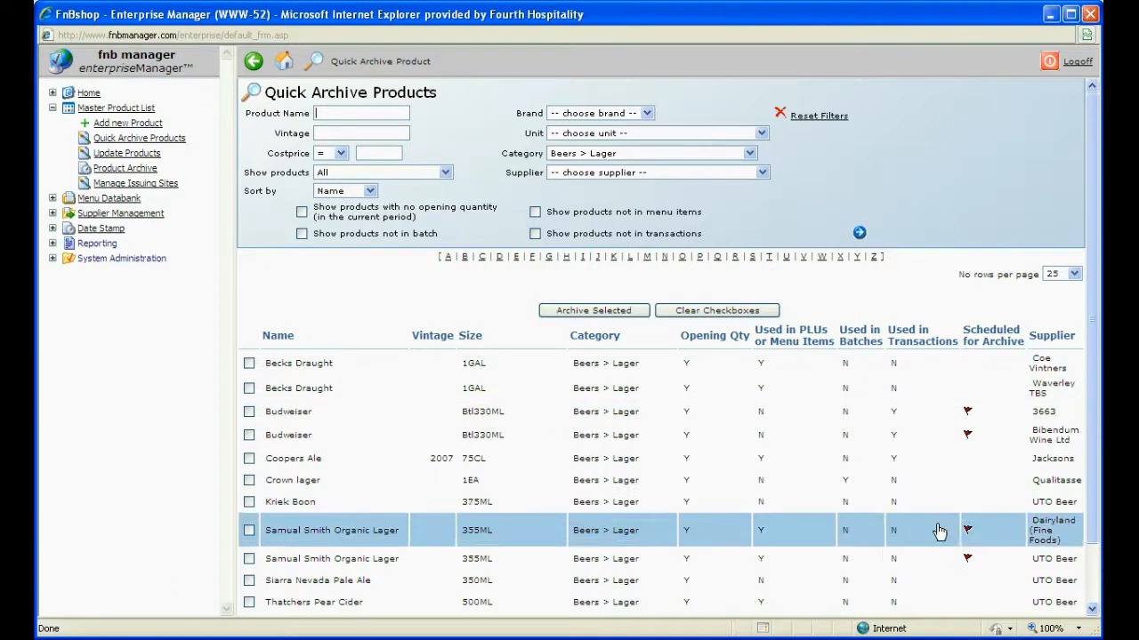
{"action": "mouse_move", "coordinate": [968, 533]}
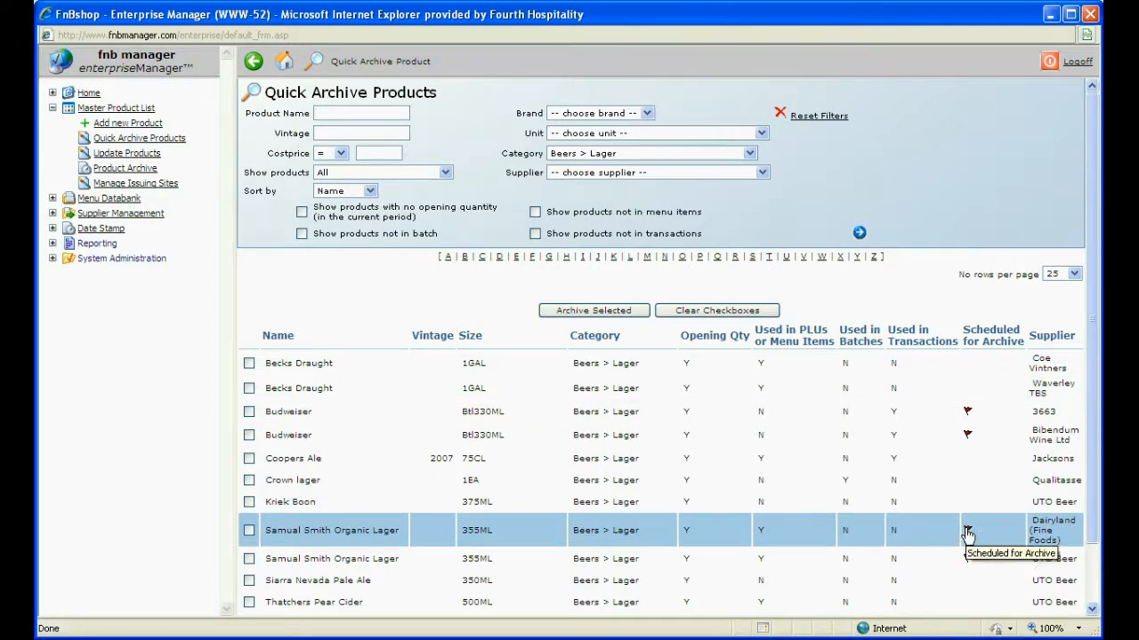